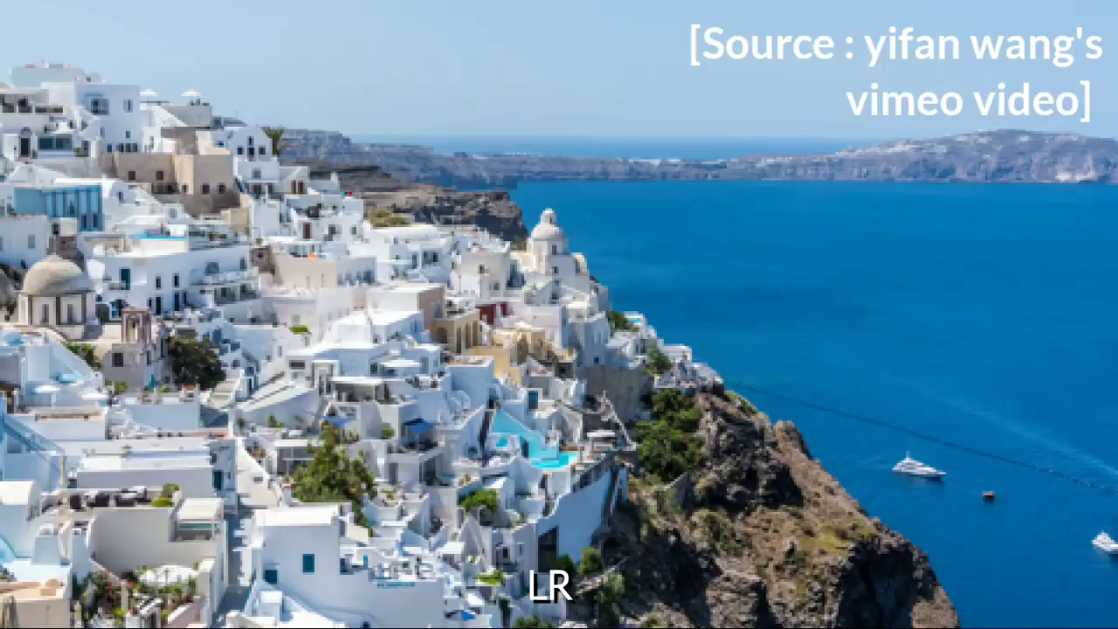
# - Visit the project's GitHub link and YouTube channel page, then close the channel page
pyautogui.click(483, 613)
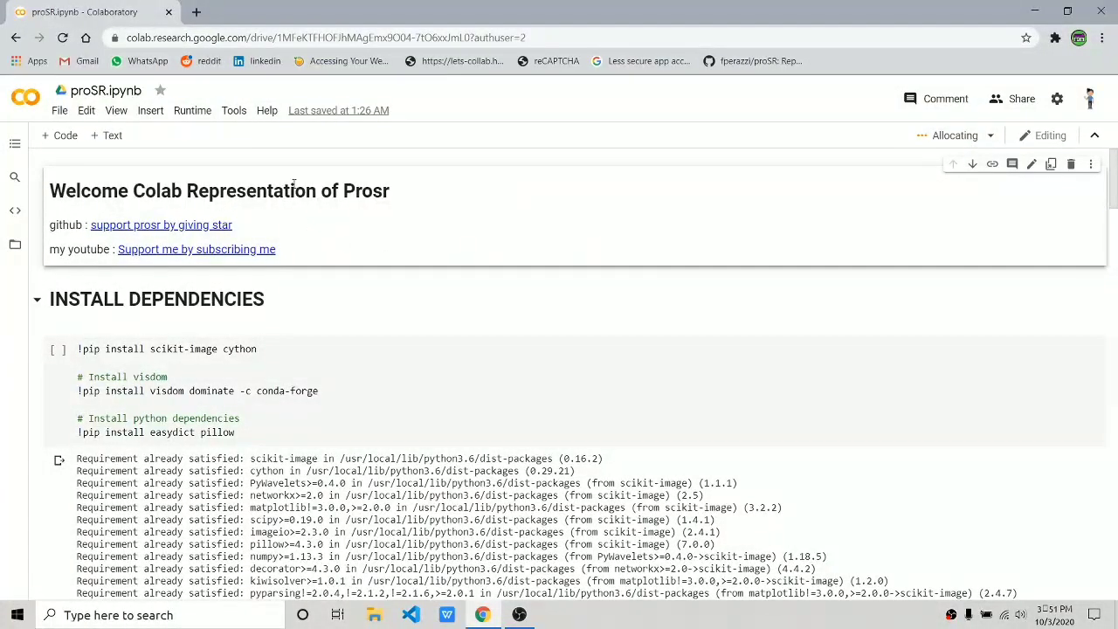
pyautogui.moveTo(184, 131)
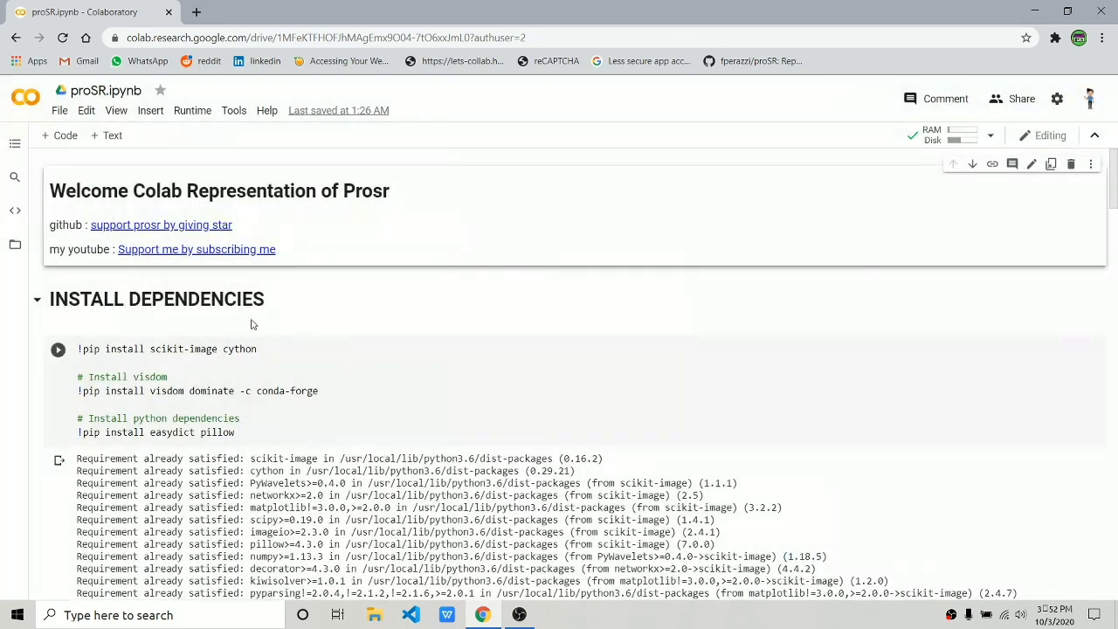
pyautogui.rightClick(161, 224)
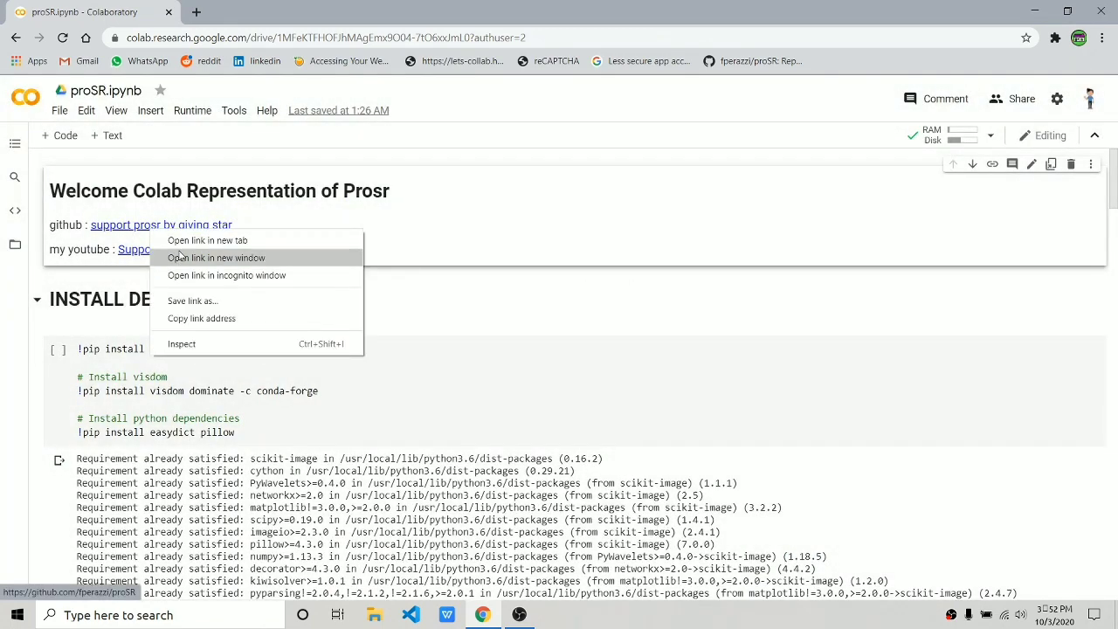
pyautogui.click(217, 257)
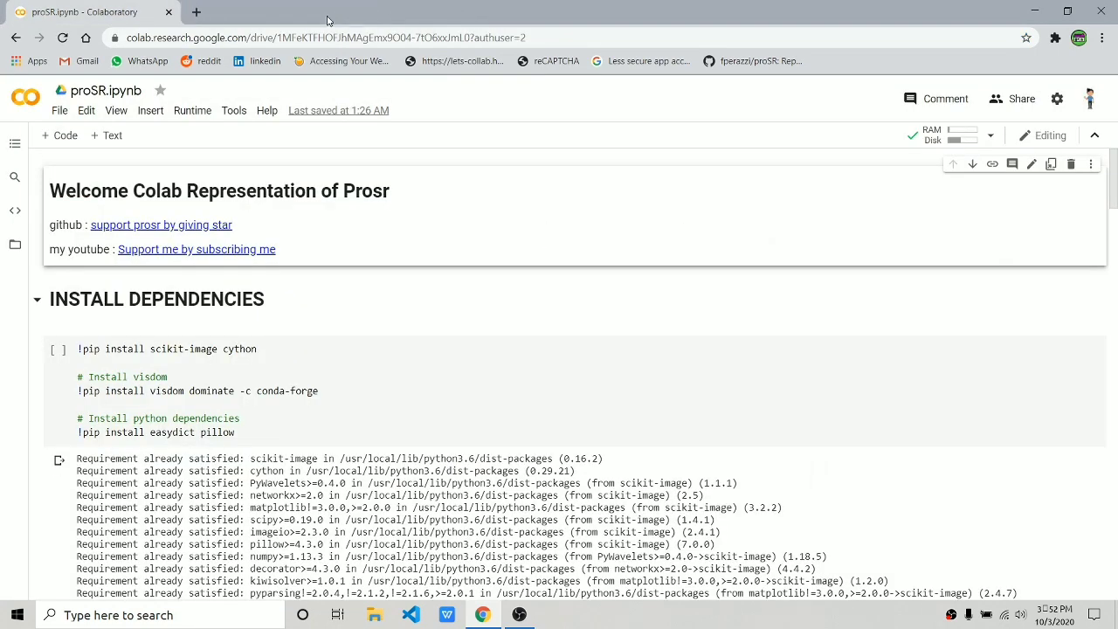
pyautogui.click(196, 12)
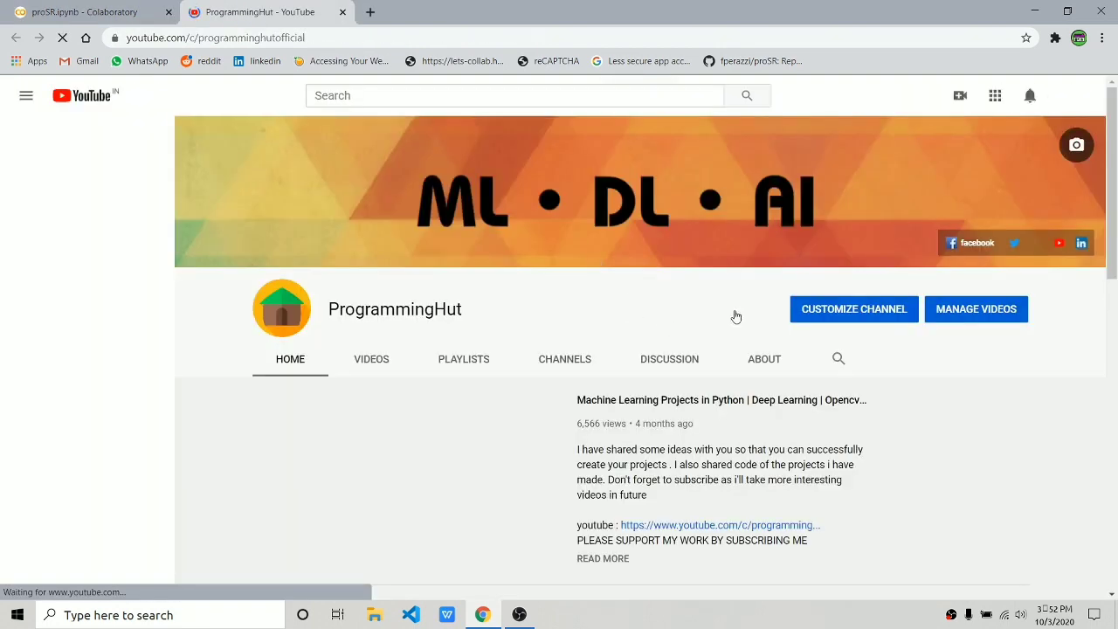
pyautogui.click(26, 96)
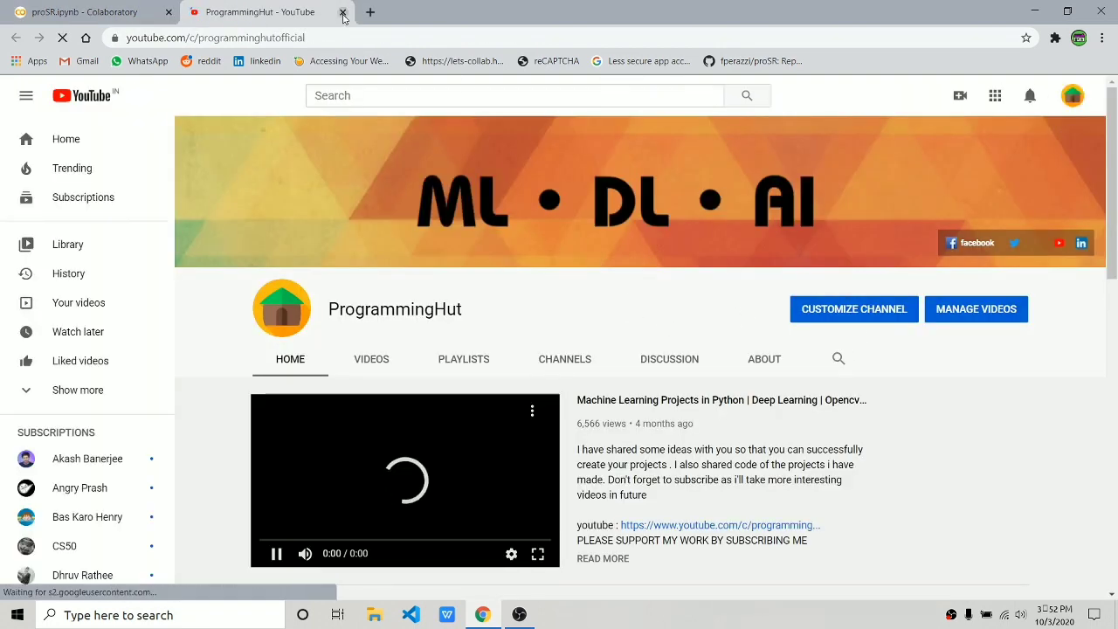
pyautogui.click(341, 11)
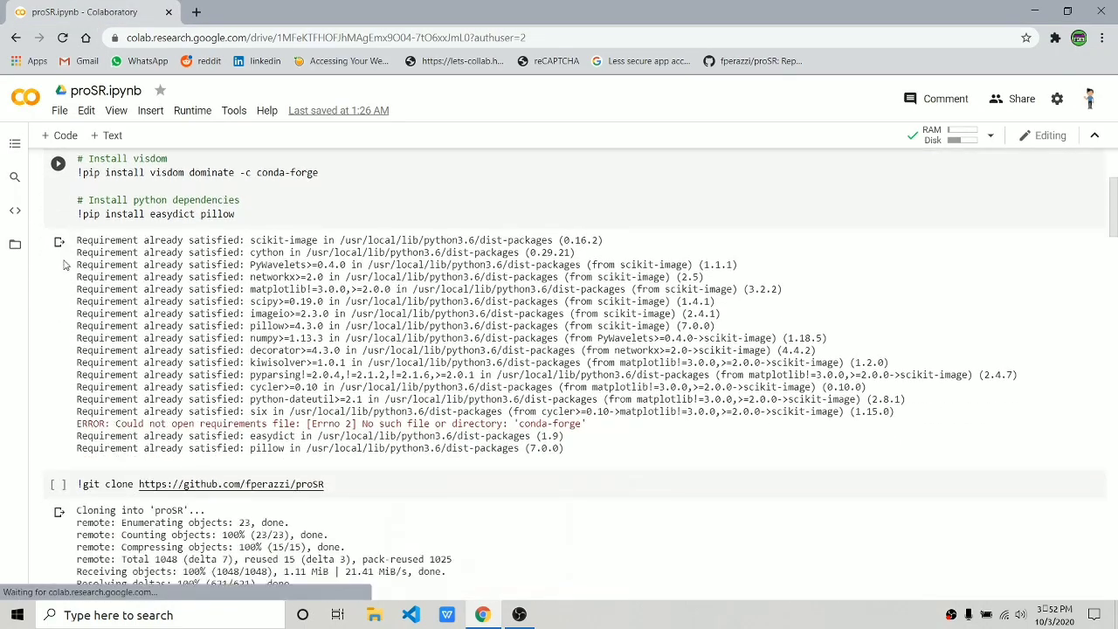
# - Run the torch 0.4.1 install cell and the following cells through the light model download
pyautogui.scroll(3)
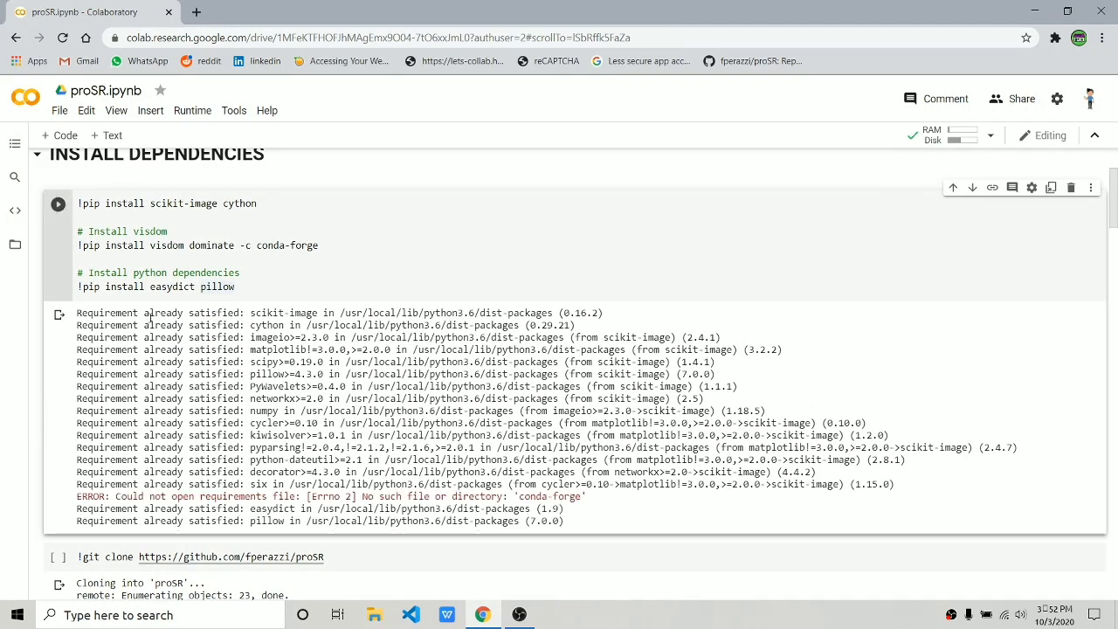
pyautogui.scroll(-3)
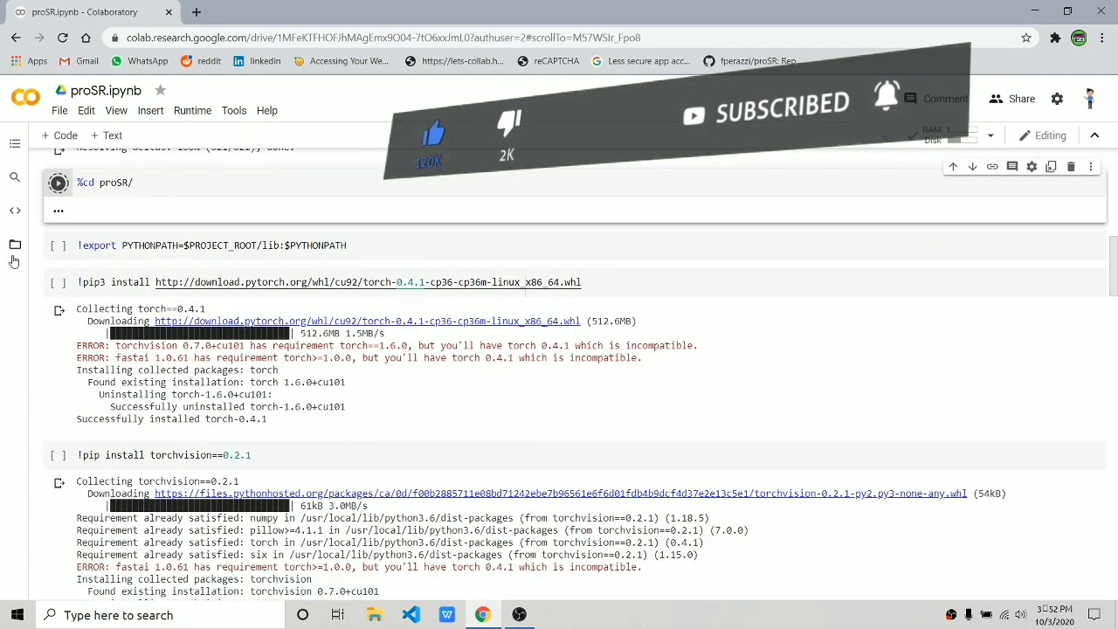
pyautogui.click(15, 244)
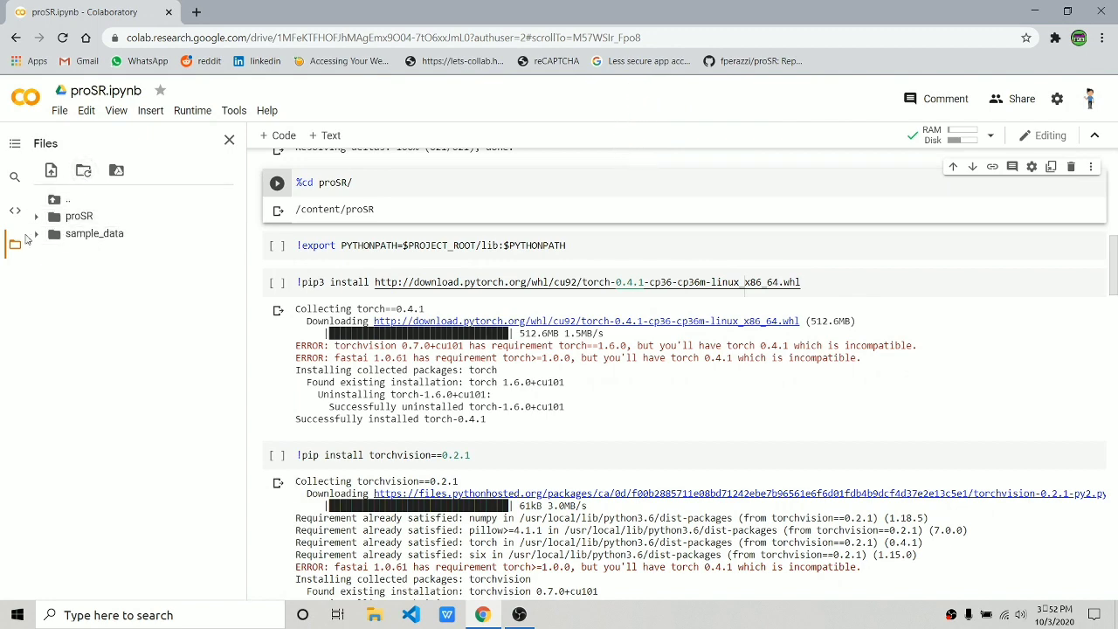
pyautogui.click(229, 139)
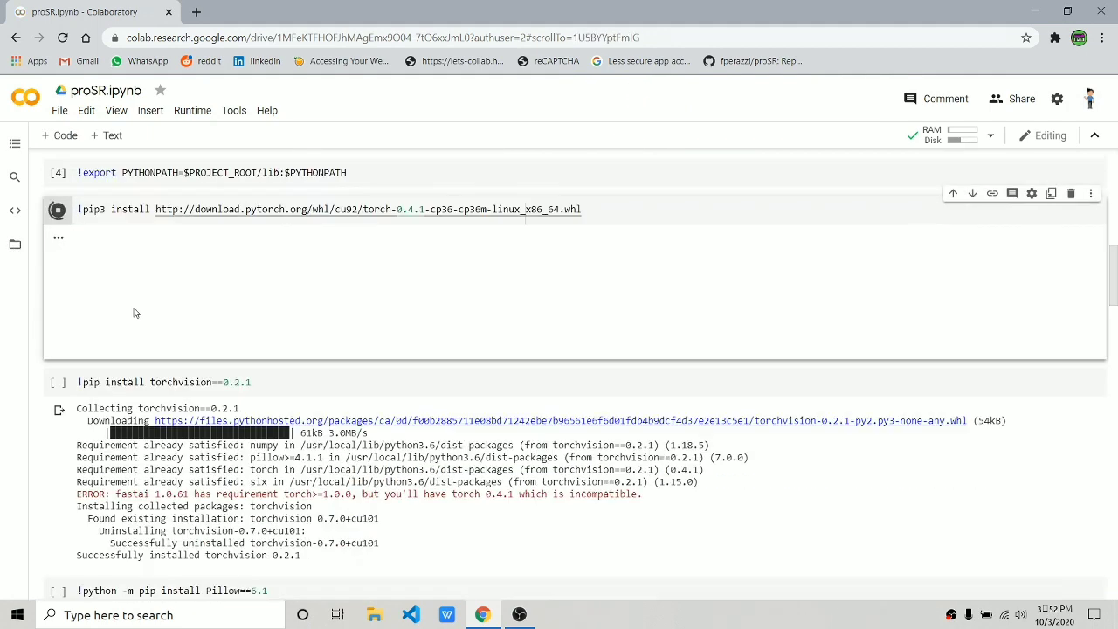
pyautogui.click(57, 208)
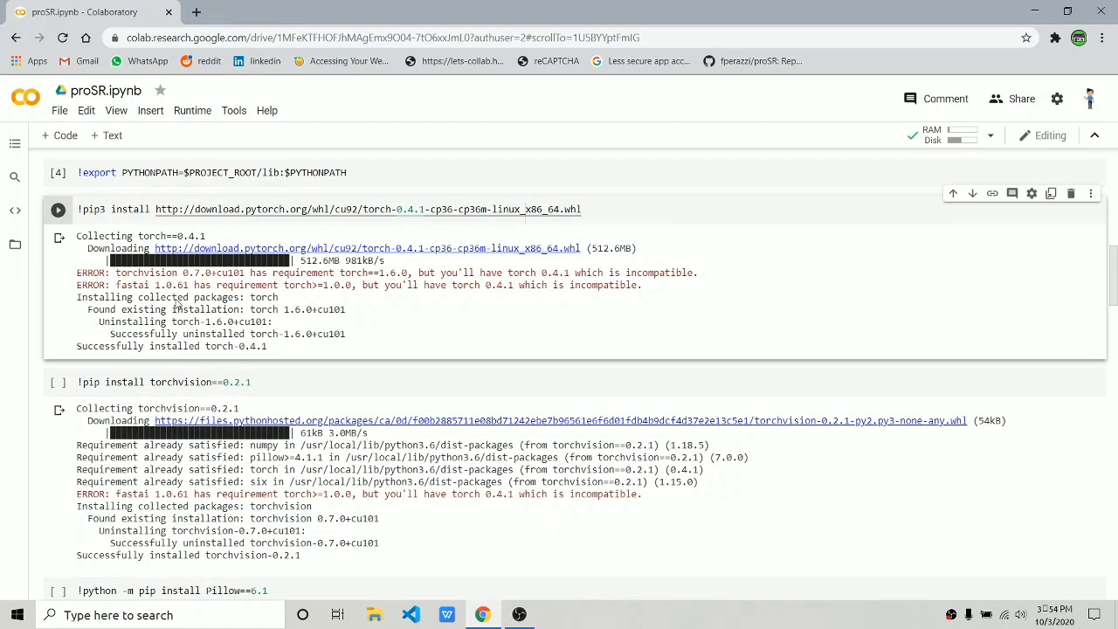
pyautogui.scroll(-3)
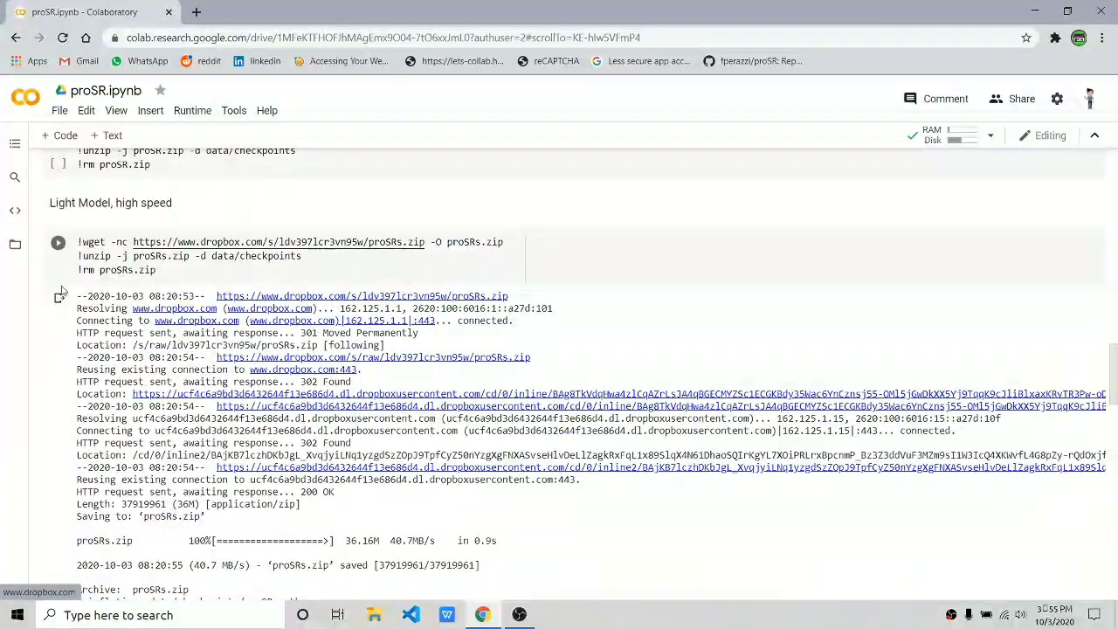
# - Run the full-sized and adversarial model download cells, then list data/checkpoints
pyautogui.scroll(3)
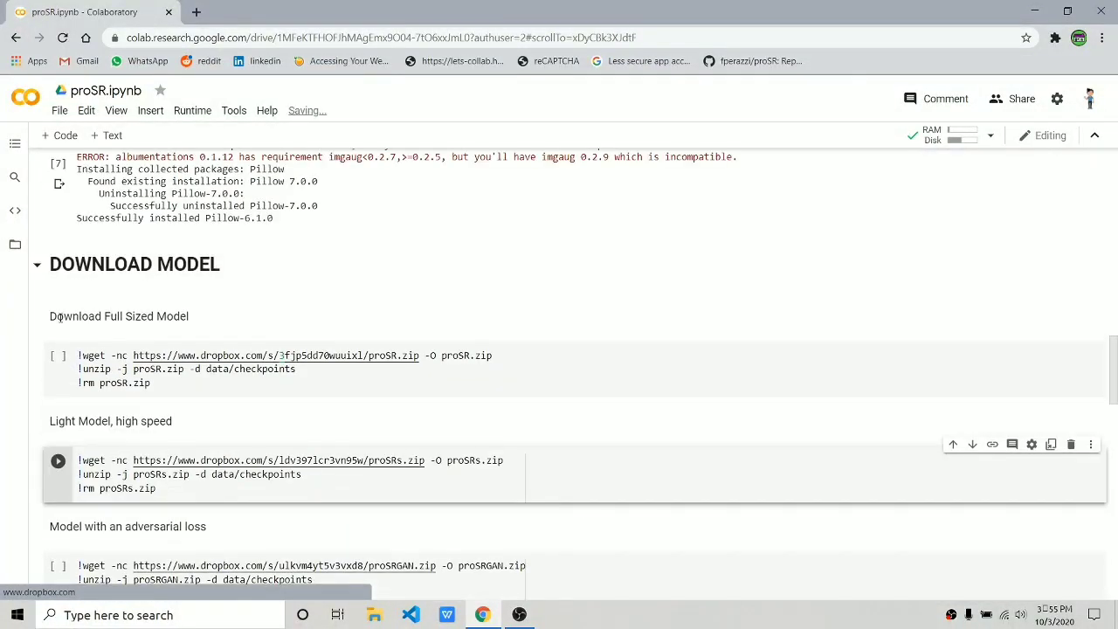
pyautogui.doubleClick(113, 420)
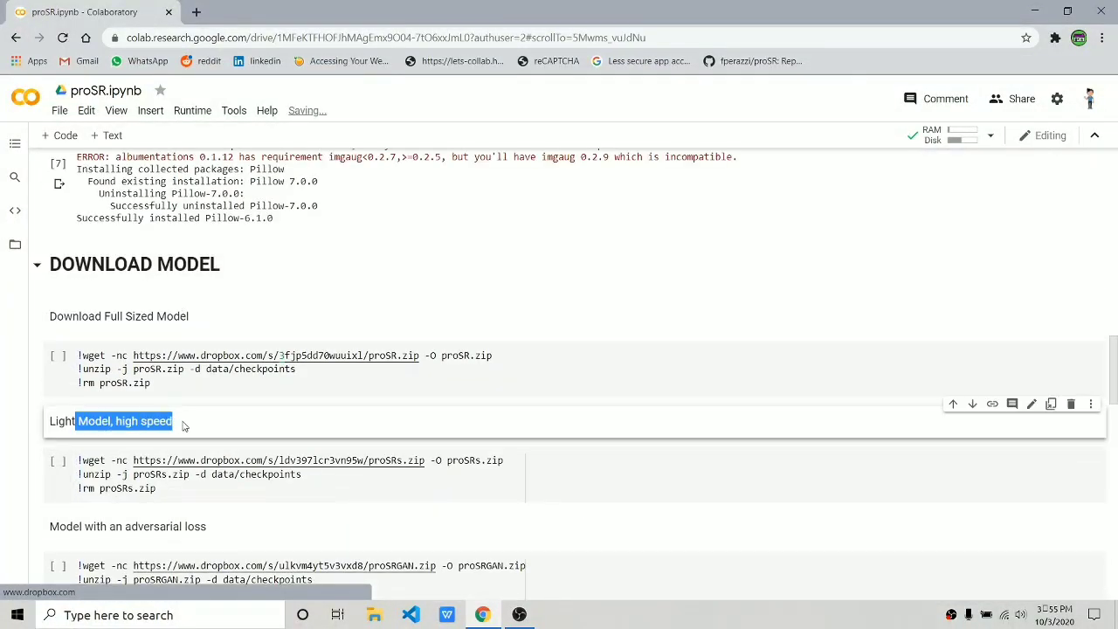
pyautogui.scroll(-3)
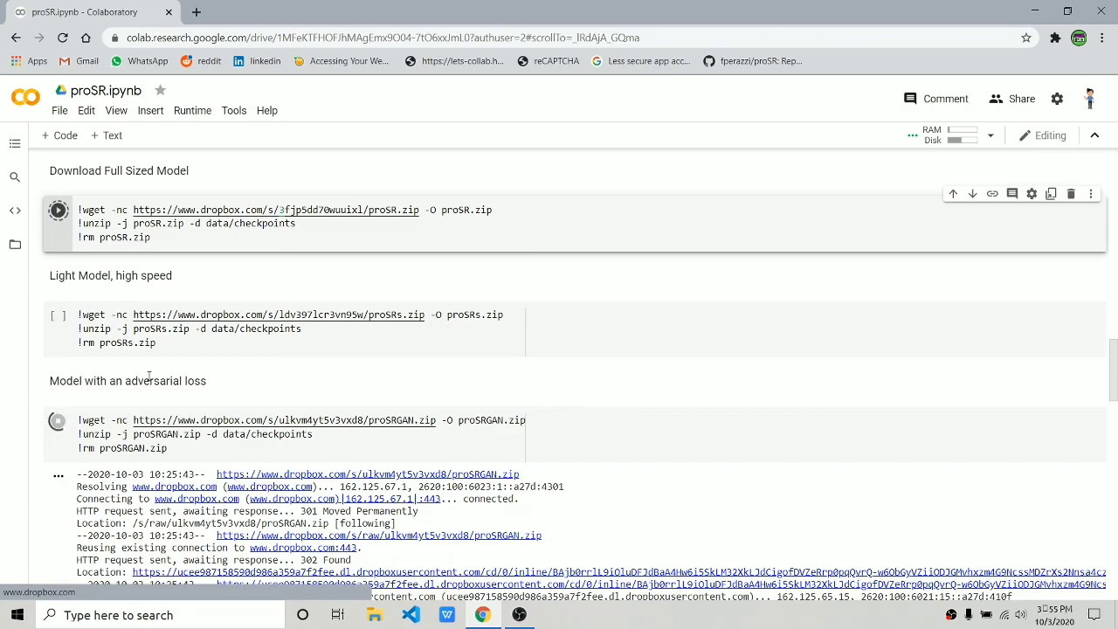
pyautogui.scroll(-3)
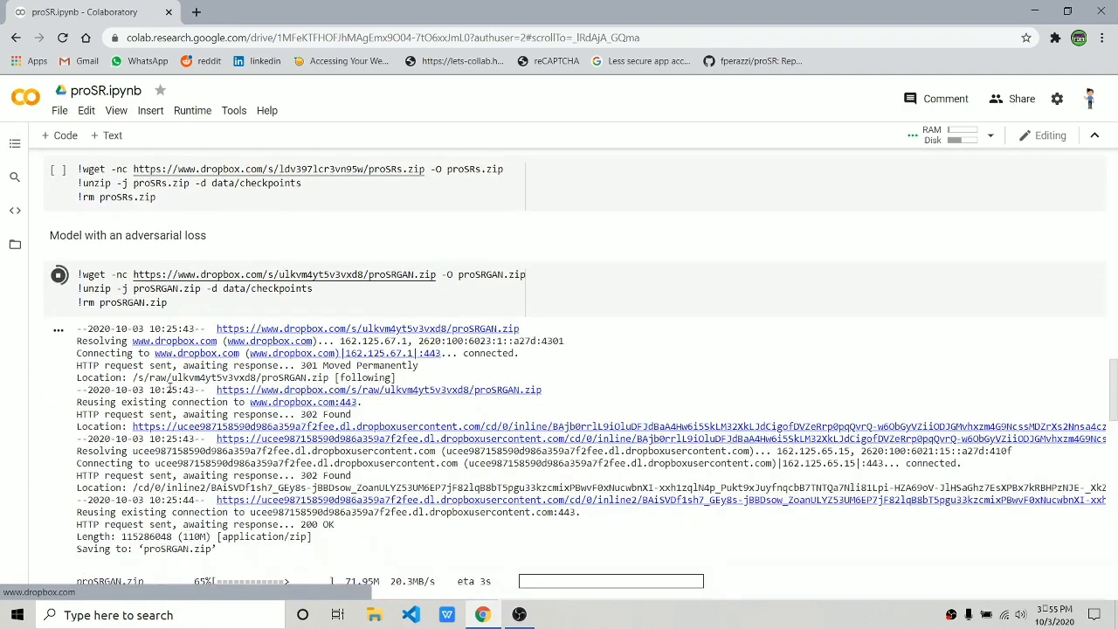
pyautogui.scroll(3)
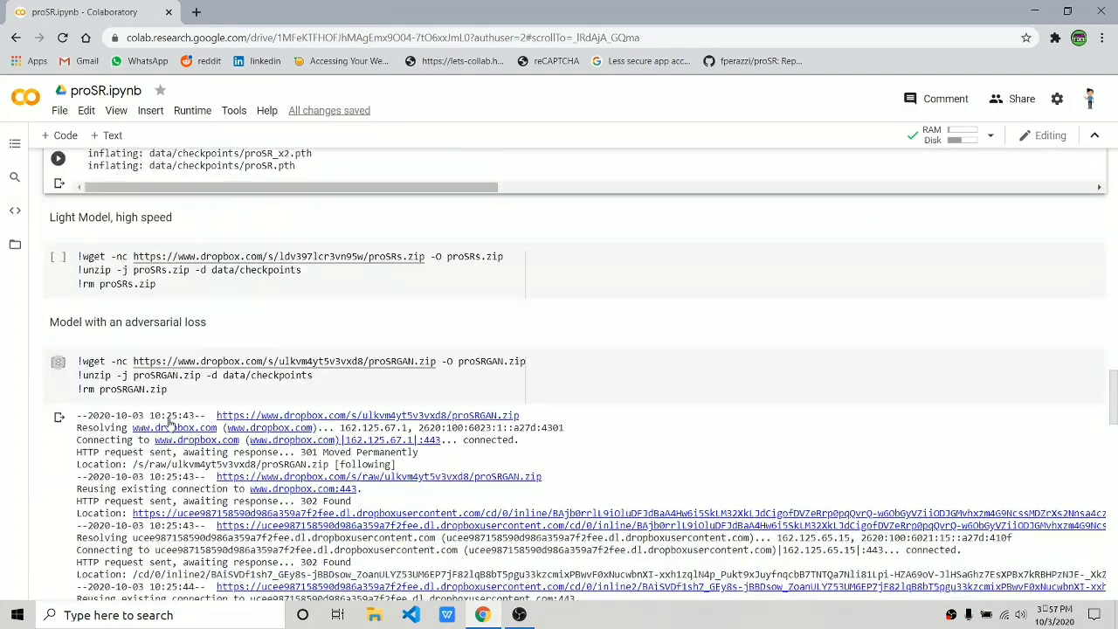
pyautogui.scroll(-3)
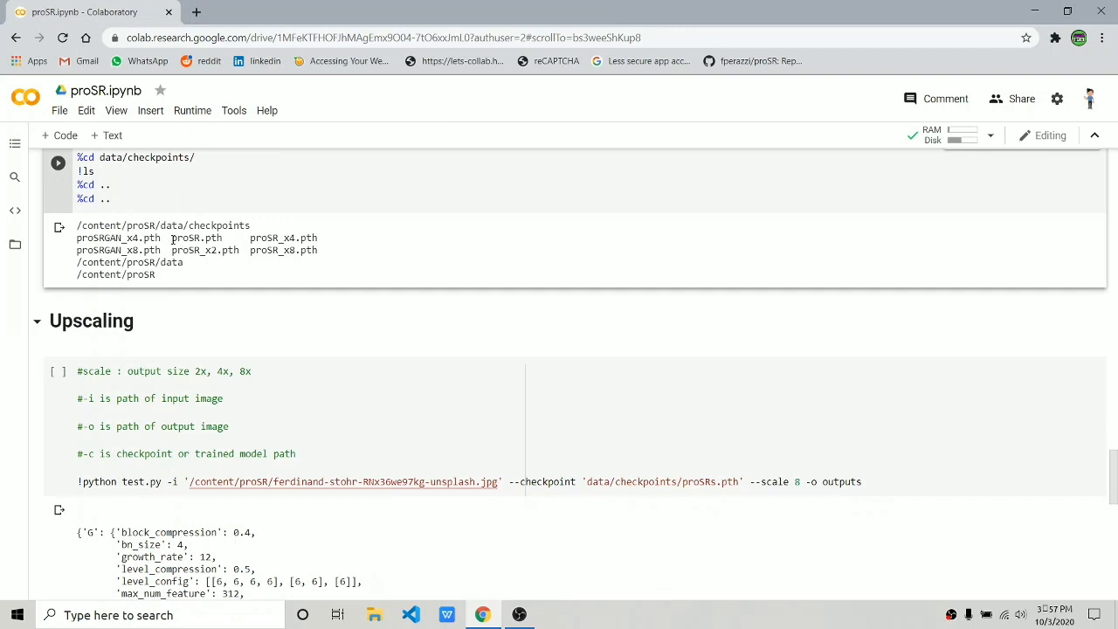
# - Point the test.py command at data/checkpoints/proSR.pth with --scale 4, and show the Files panel
pyautogui.doubleClick(195, 238)
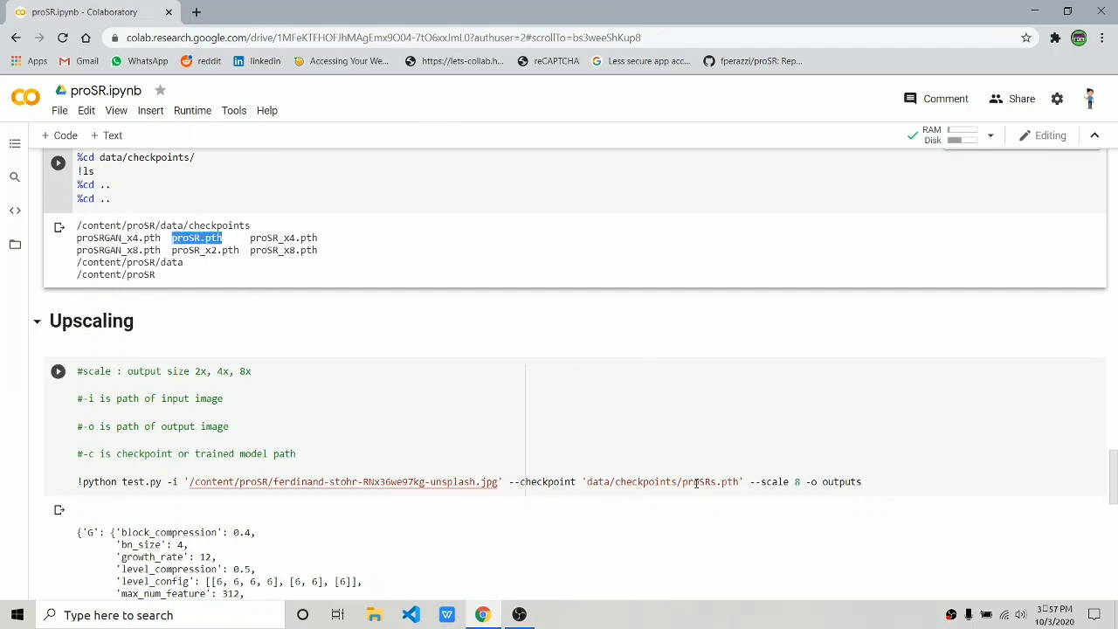
pyautogui.doubleClick(705, 482)
pyautogui.write('4')
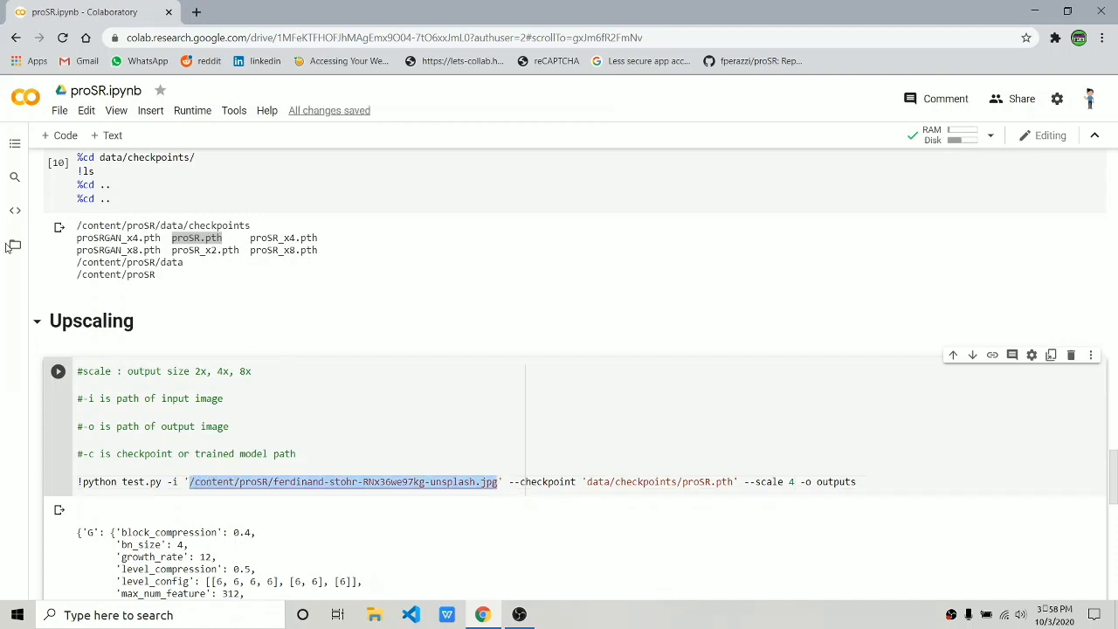
pyautogui.click(14, 245)
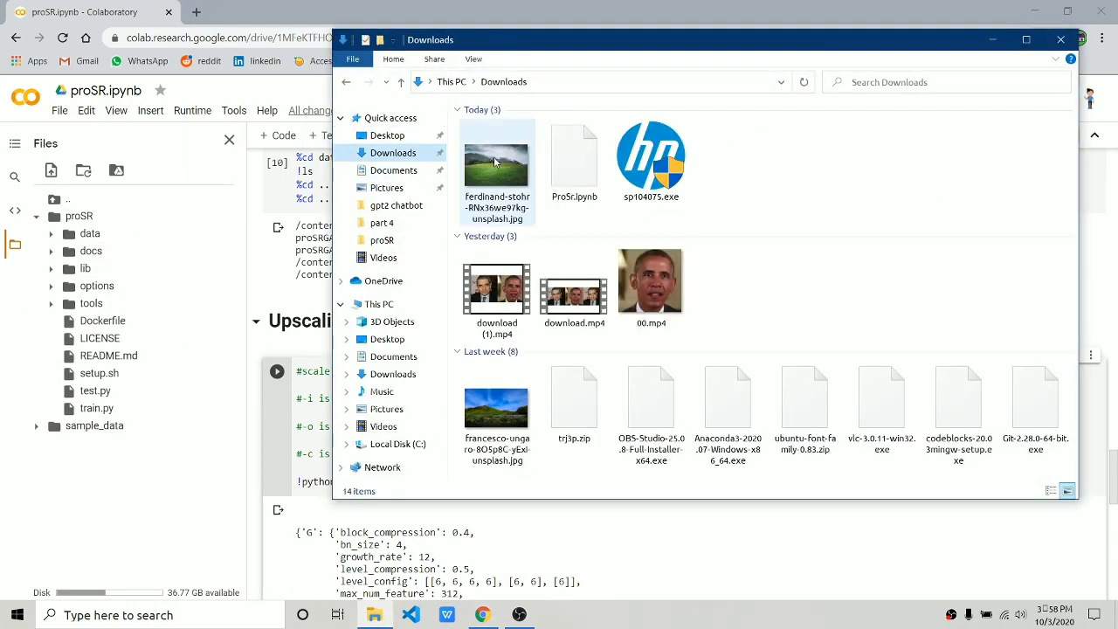
# - Preview the landscape photo, then upload it into the proSR folder and dismiss the deletion reminder
pyautogui.doubleClick(495, 161)
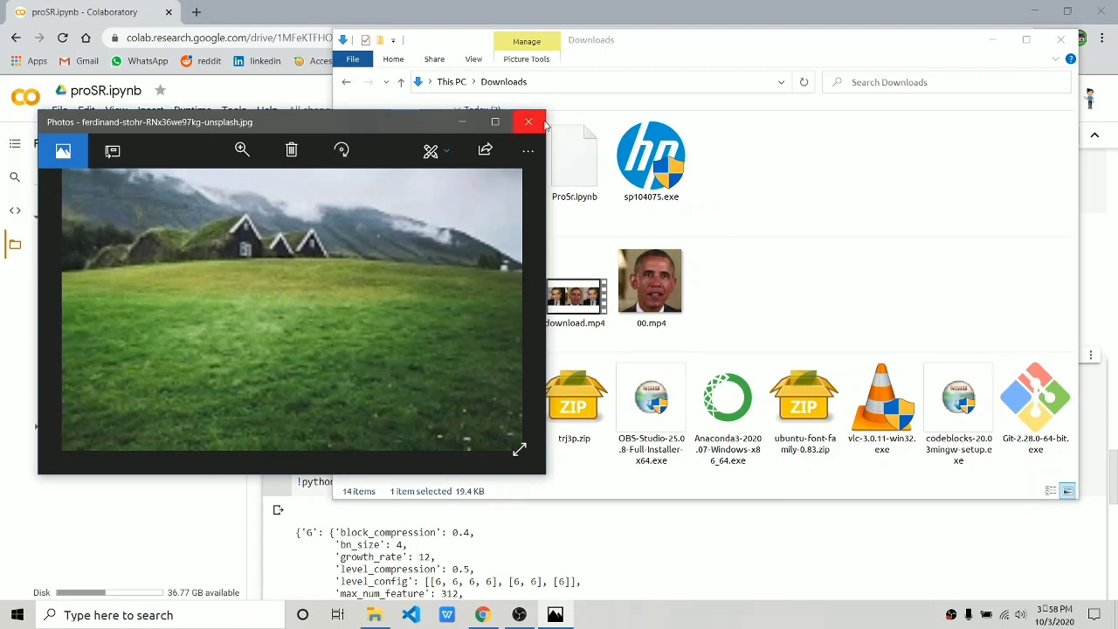
pyautogui.click(528, 121)
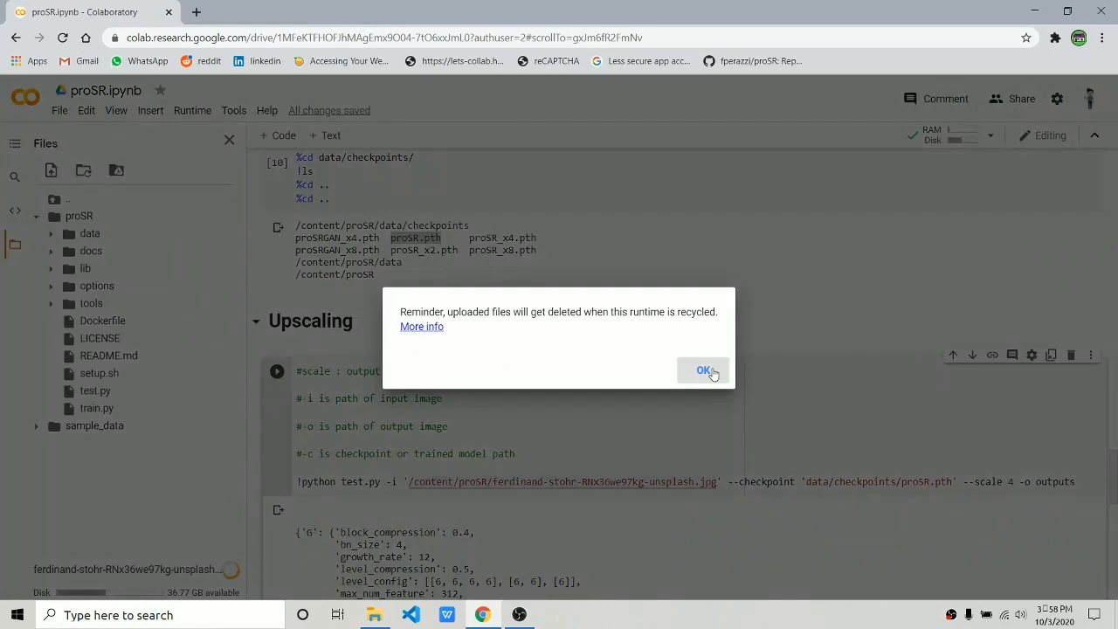
pyautogui.click(703, 369)
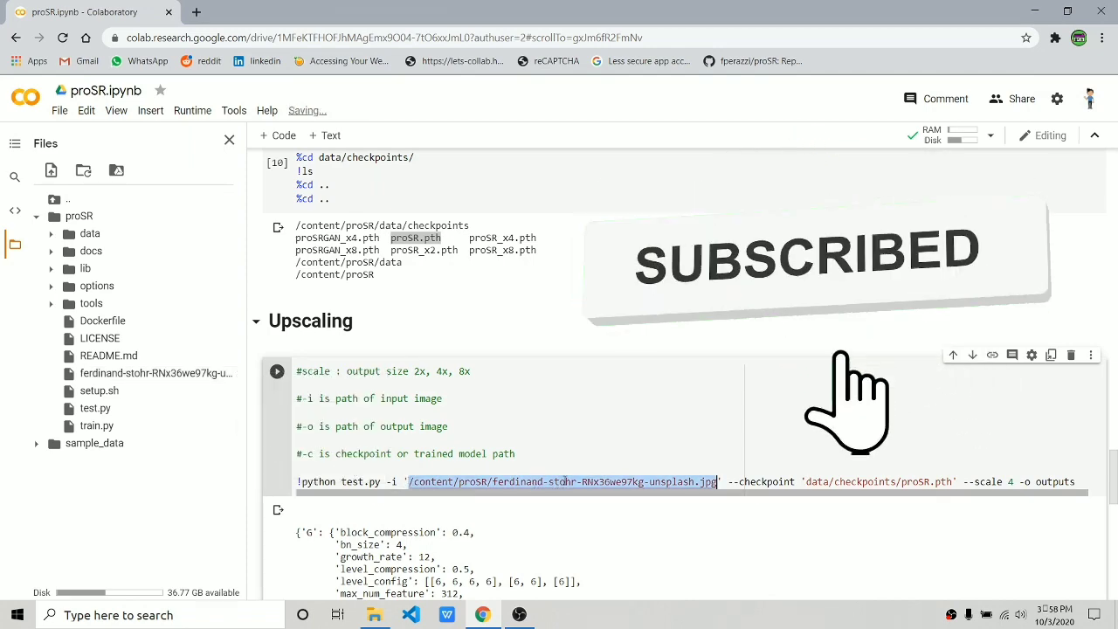
# - Expand lib, move the prosr folder onto proSR, and rerun test.py
pyautogui.click(277, 371)
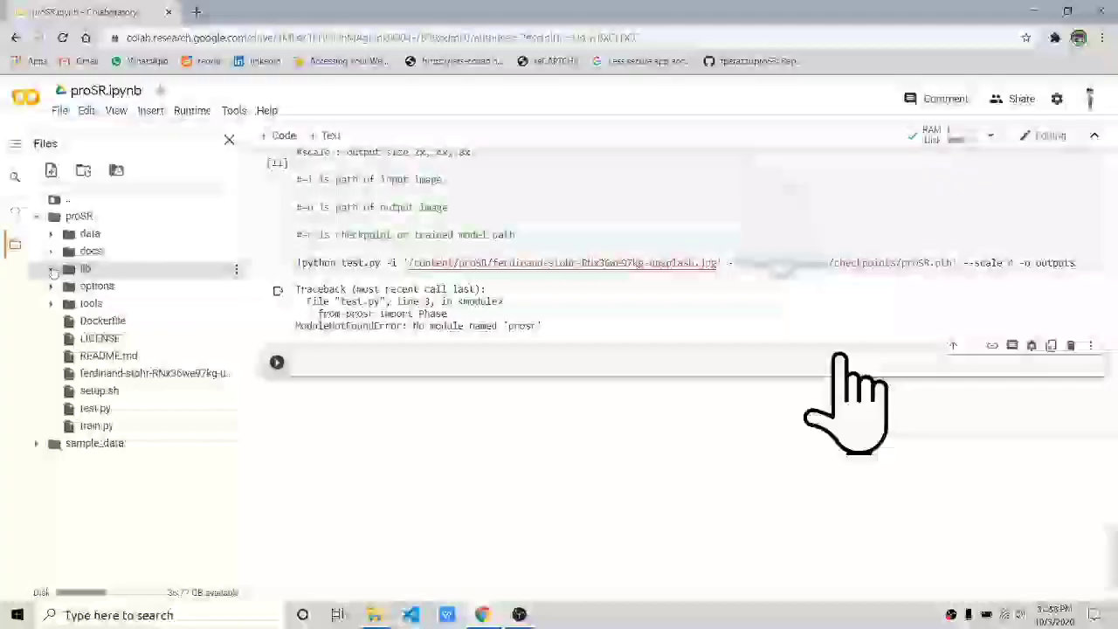
pyautogui.click(50, 268)
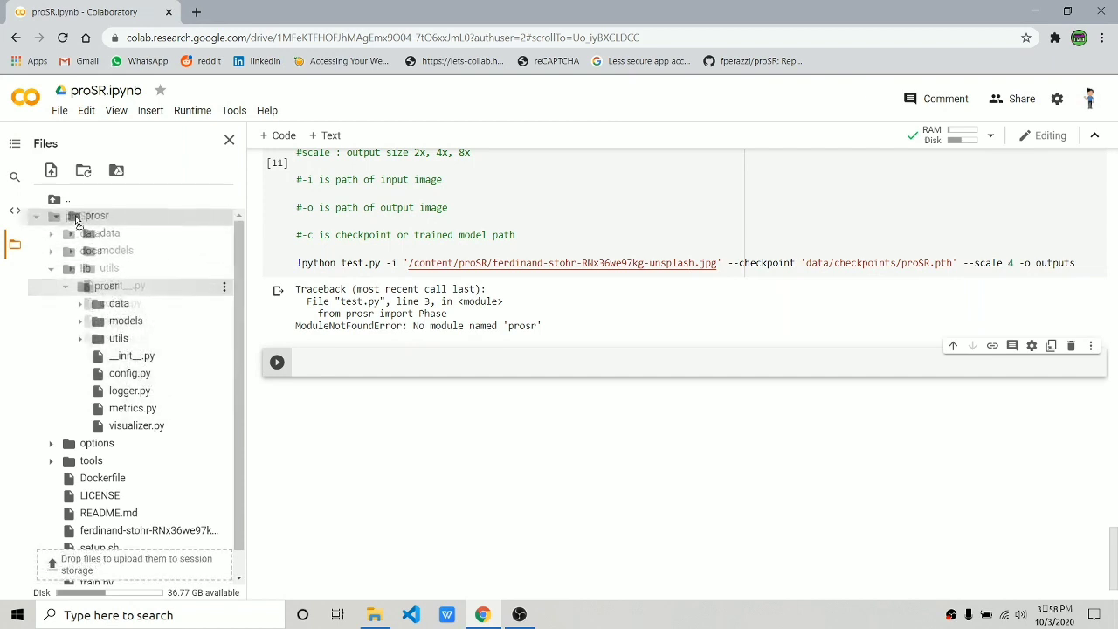
pyautogui.click(51, 268)
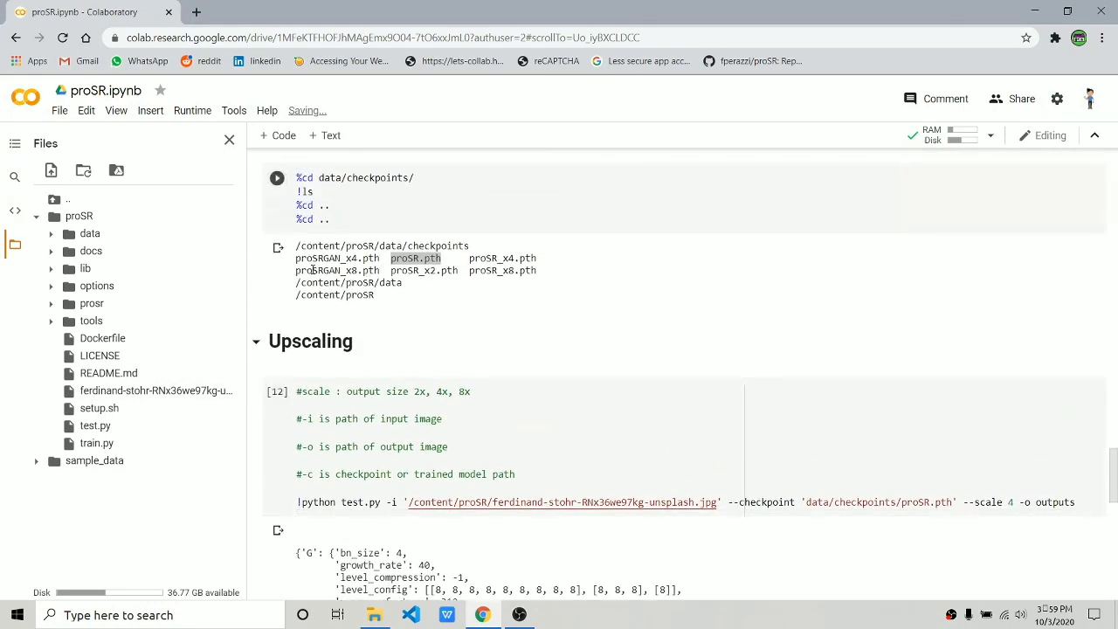
# - Rerun test.py with another checkpoint and refresh the file list to reveal the outputs folder
pyautogui.doubleClick(327, 258)
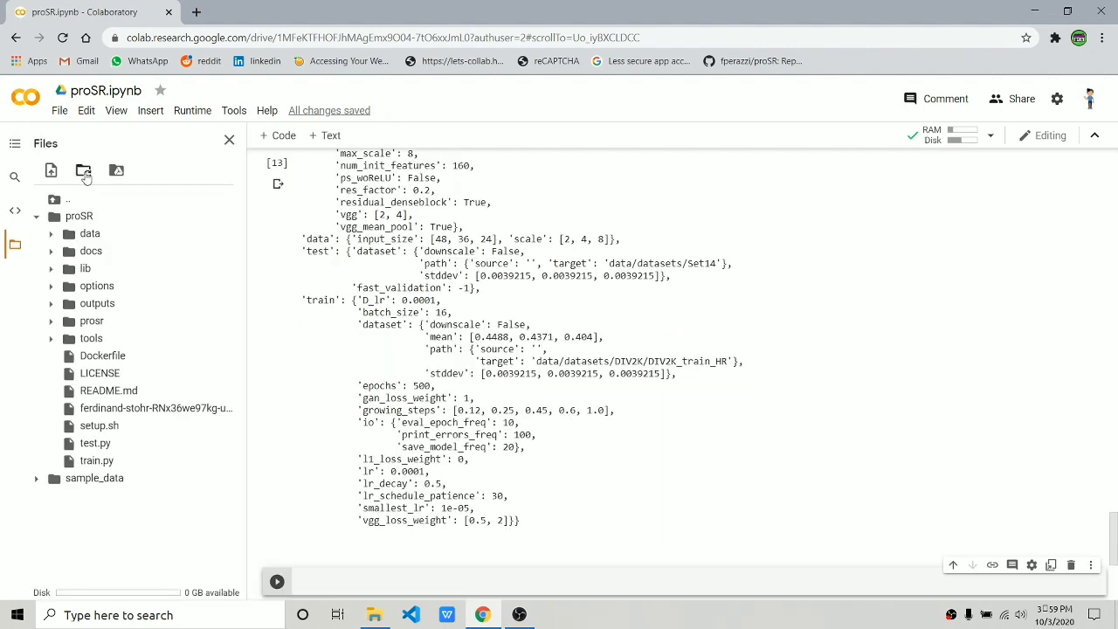
pyautogui.click(97, 303)
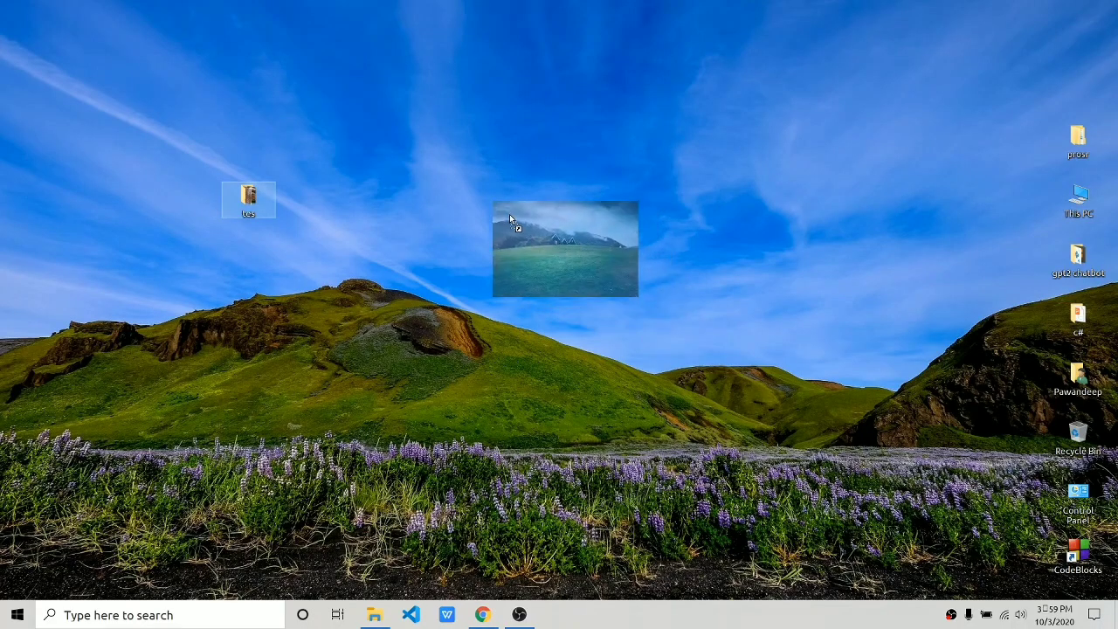
# - View the upscaled landscape in Photos, then open 3.jpg from the tes folder
pyautogui.doubleClick(564, 248)
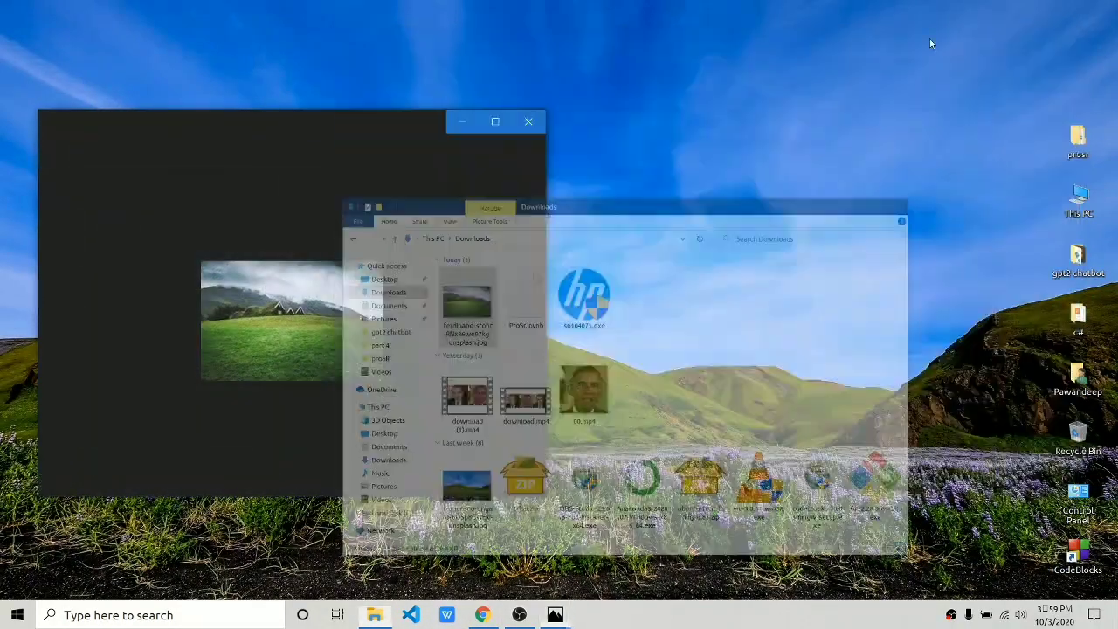
pyautogui.doubleClick(467, 301)
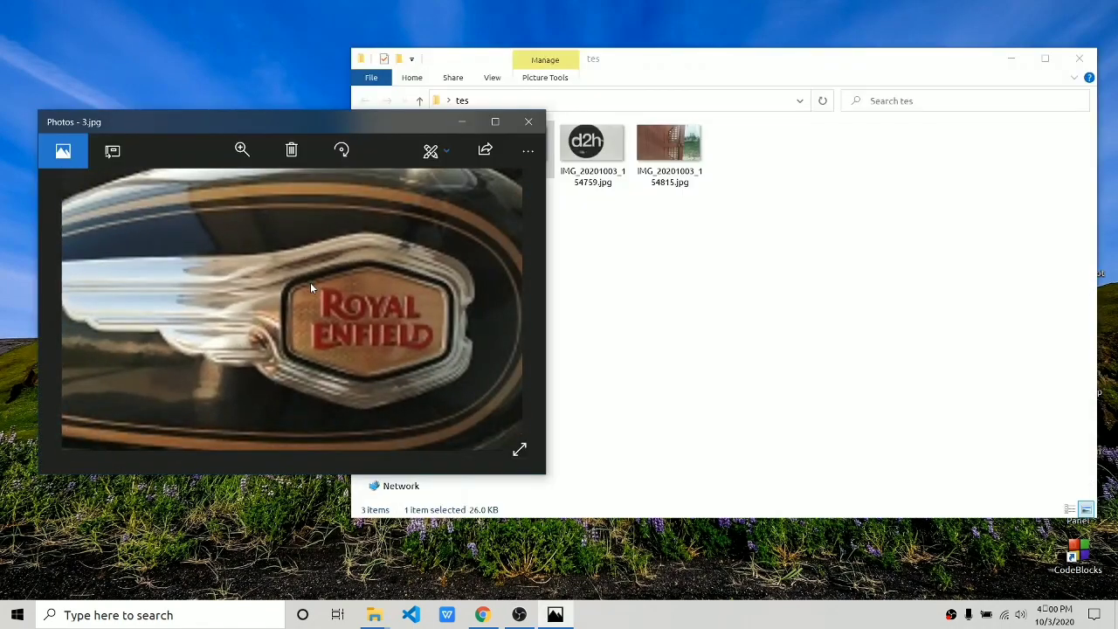
# - Upload 3.jpg from the tes folder, set the -i path to it, and run the upscaling
pyautogui.click(528, 121)
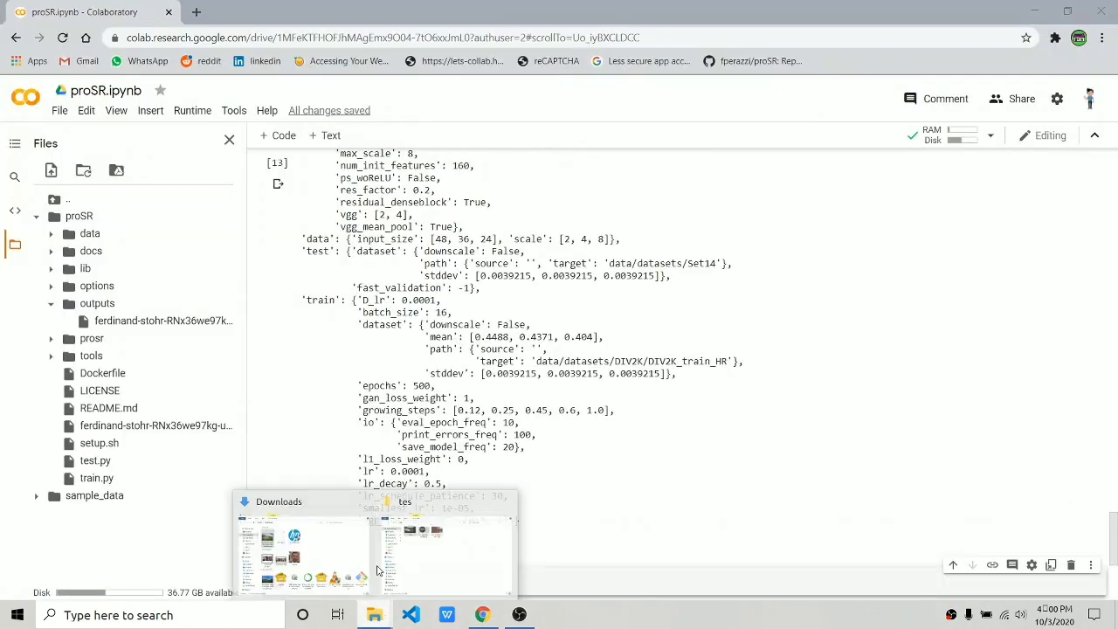
pyautogui.click(445, 555)
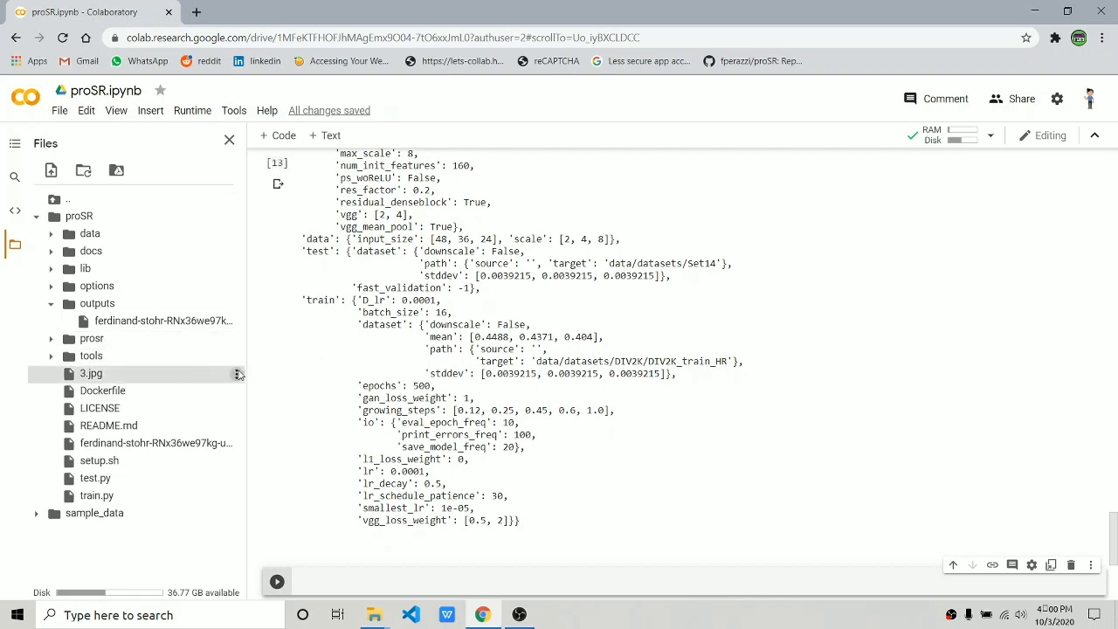
pyautogui.scroll(3)
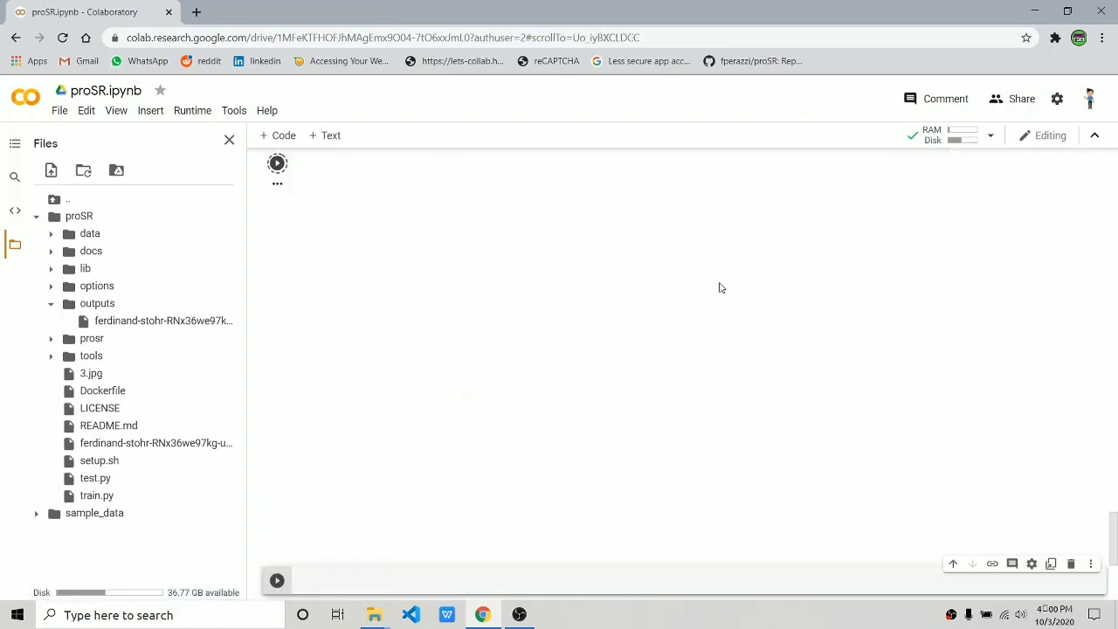
pyautogui.press('ctrl+s')
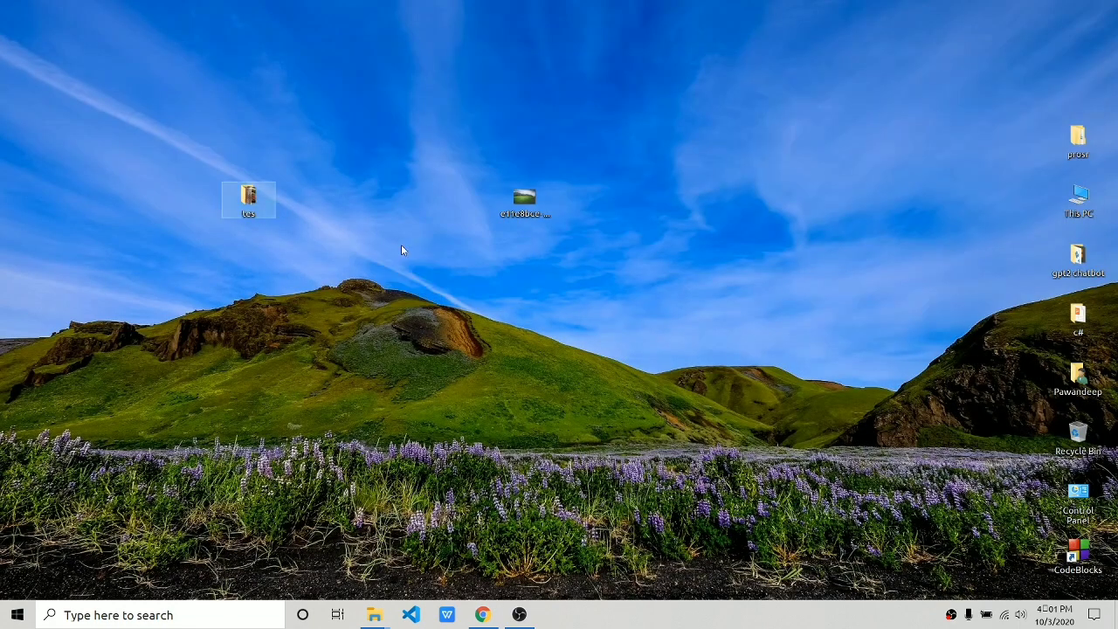
# - Open the upscaled Royal Enfield logo beside 3.jpg, then close the original
pyautogui.doubleClick(522, 196)
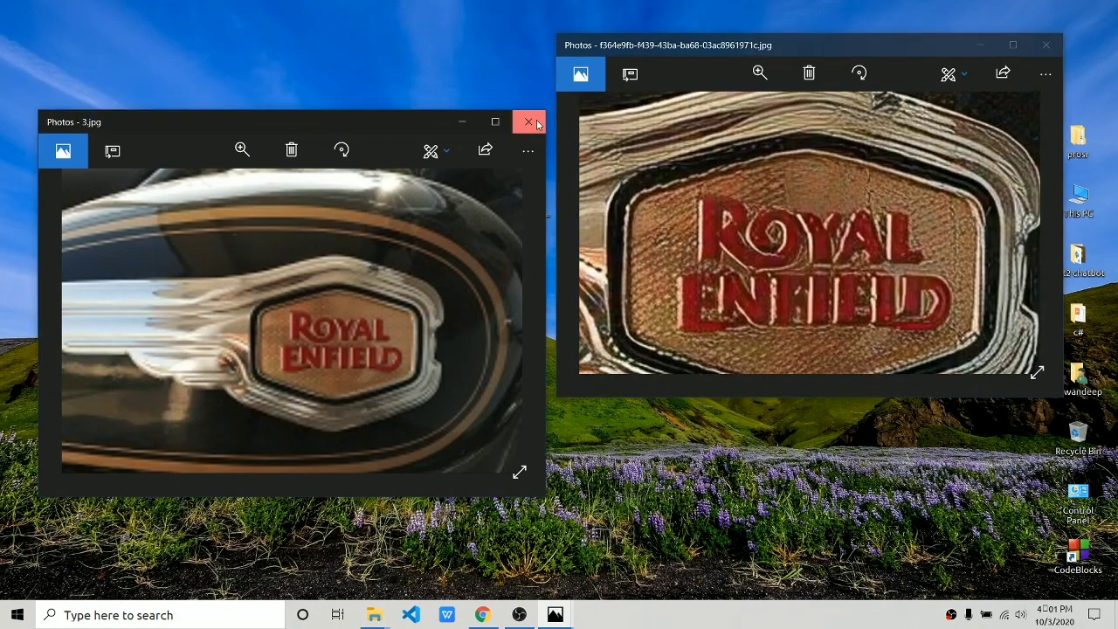
pyautogui.click(528, 121)
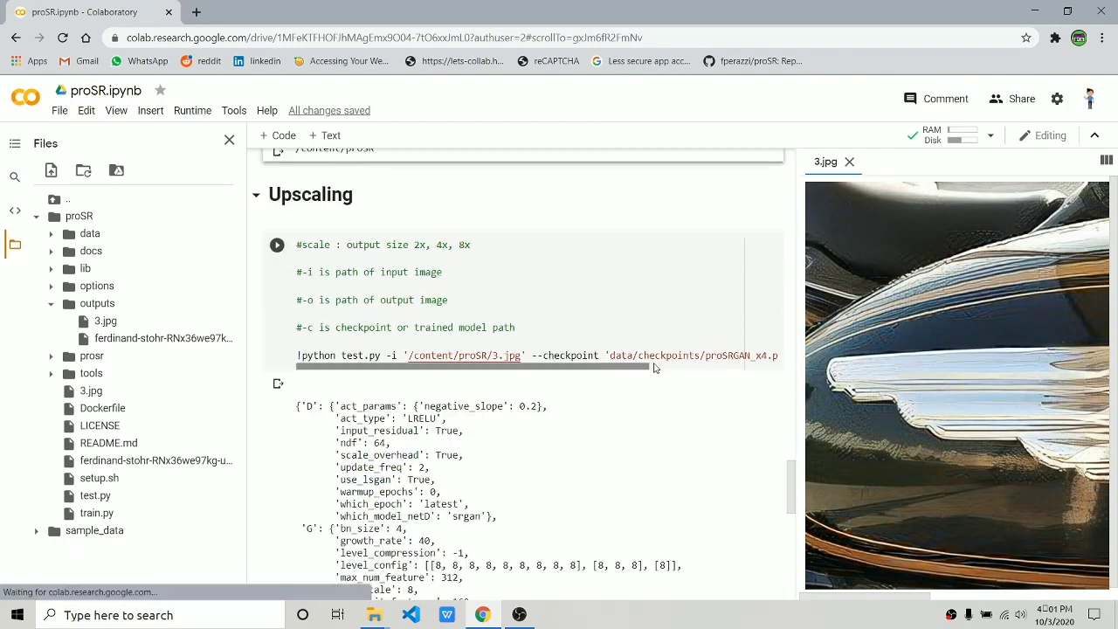
# - Rerun test.py with a different checkpoint and open the new logo beside the first result
pyautogui.click(277, 245)
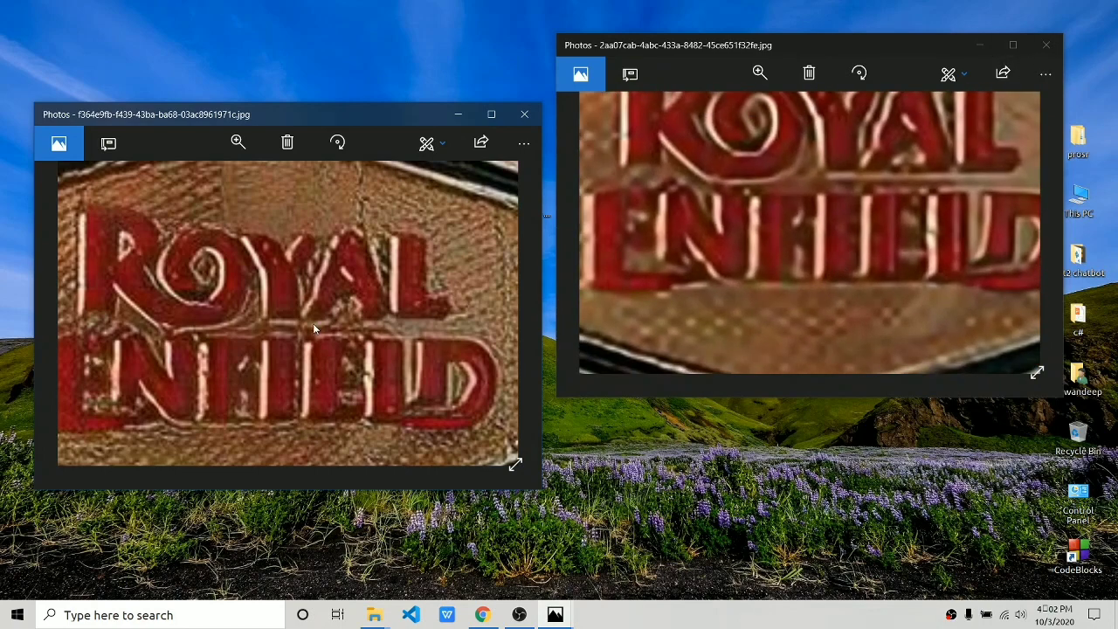
# - Close both Photos windows of the upscaled logo and scroll the proSR notebook up to the checkpoint list
pyautogui.click(524, 113)
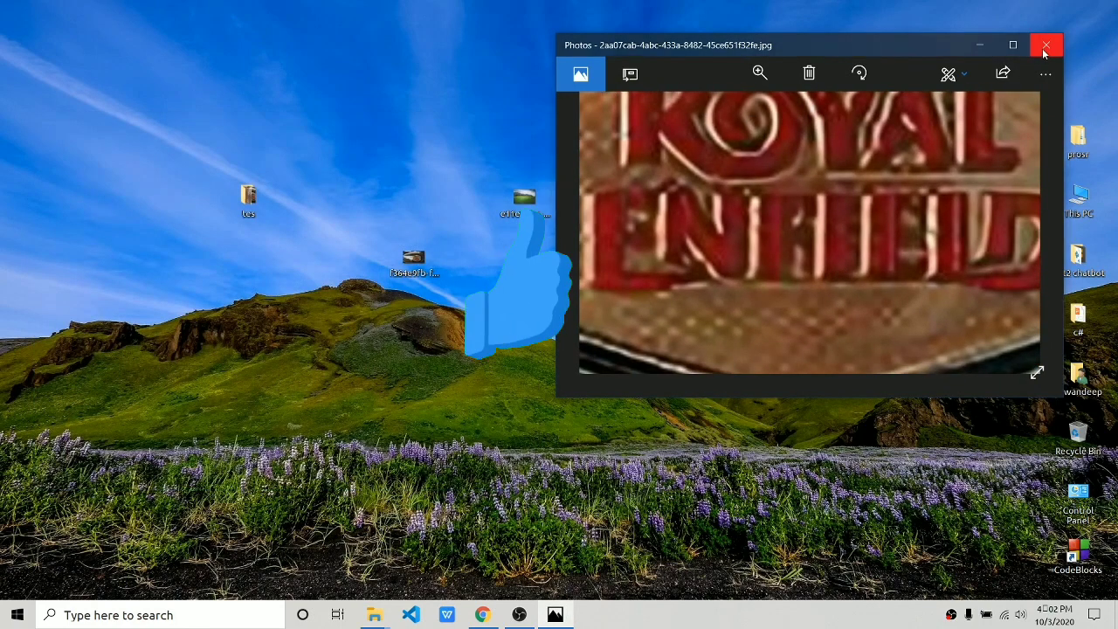
pyautogui.click(1045, 44)
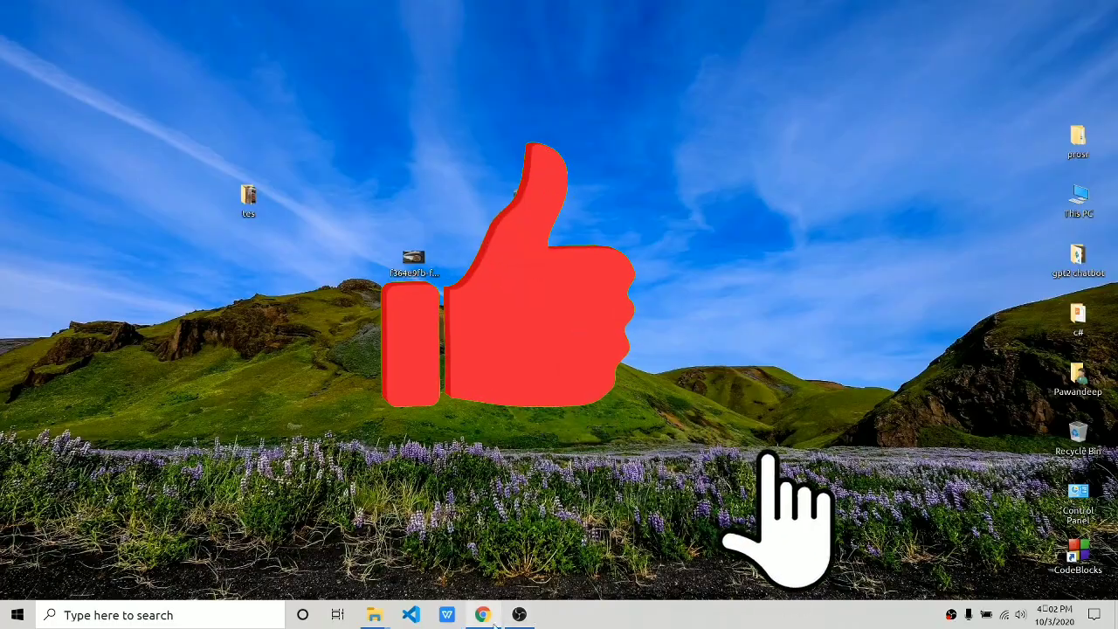
pyautogui.click(483, 614)
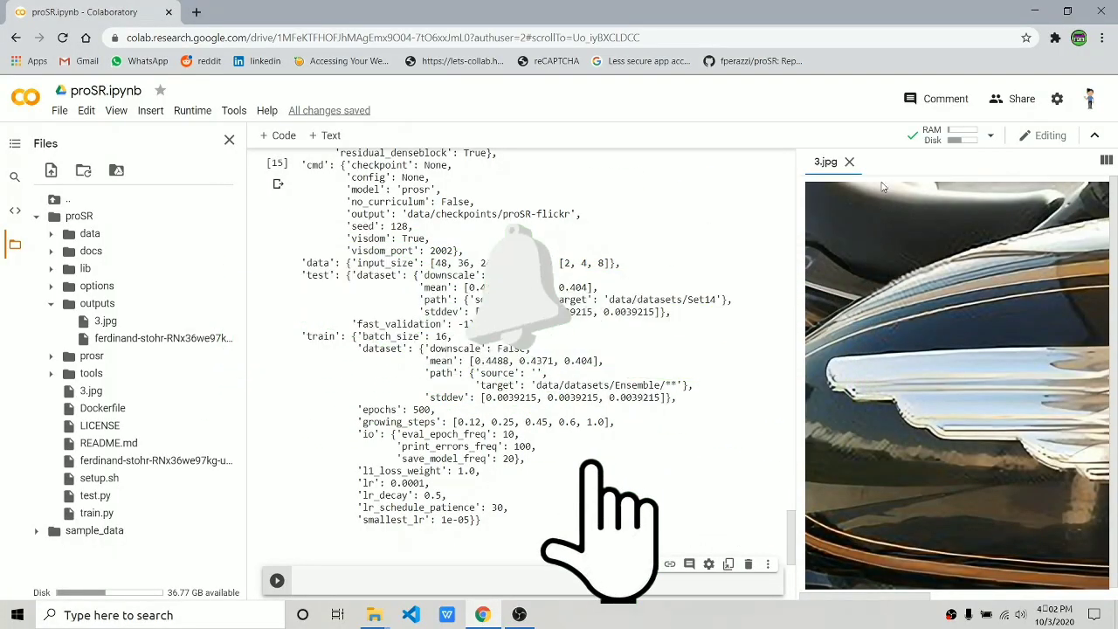
pyautogui.scroll(3)
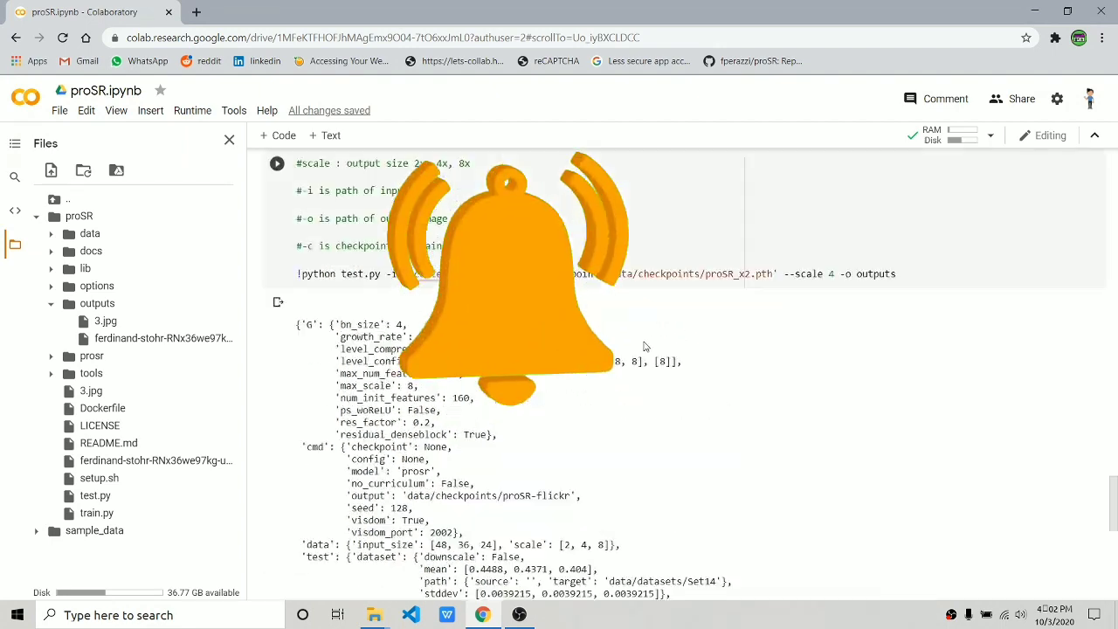
pyautogui.scroll(3)
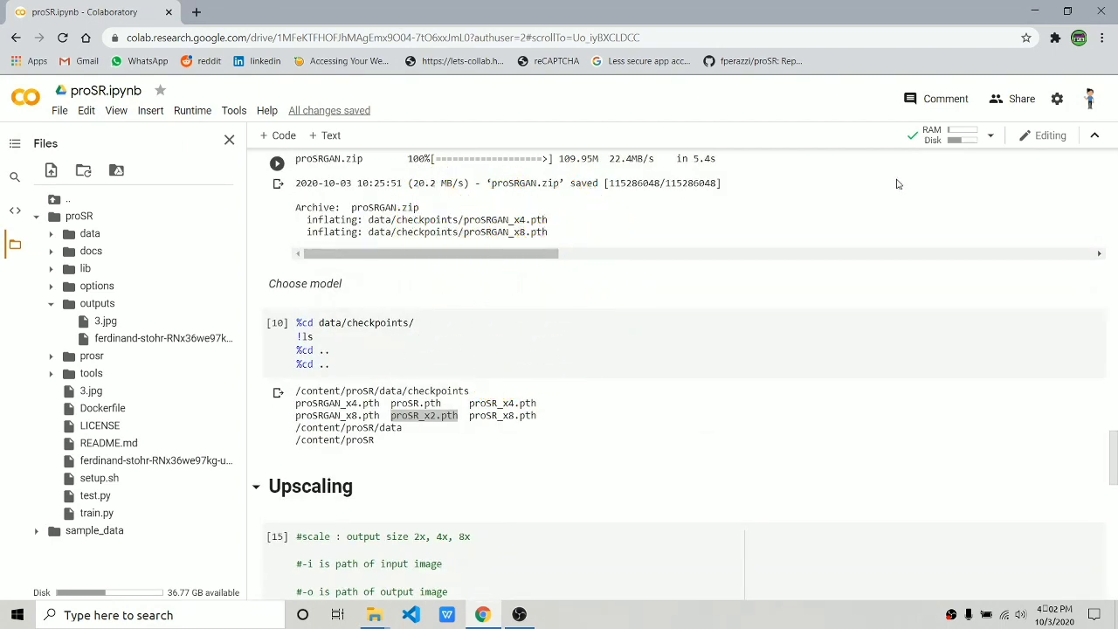